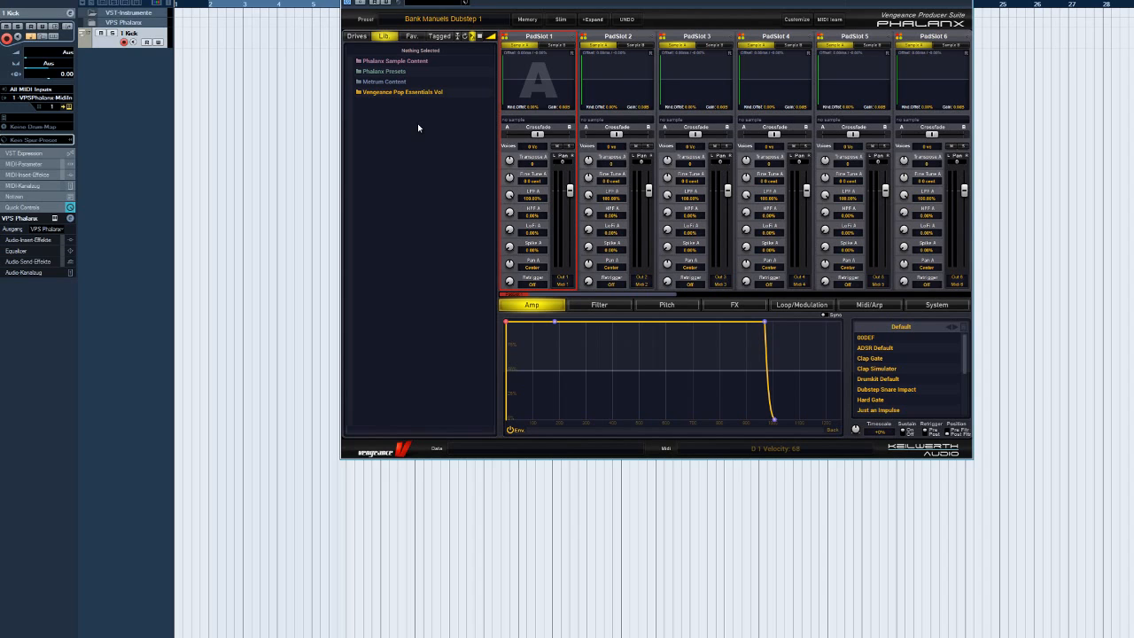
- Expand Phalanx Sample Content and browse its wav folders, presets and Vengeance kick samples
left_click(393, 60)
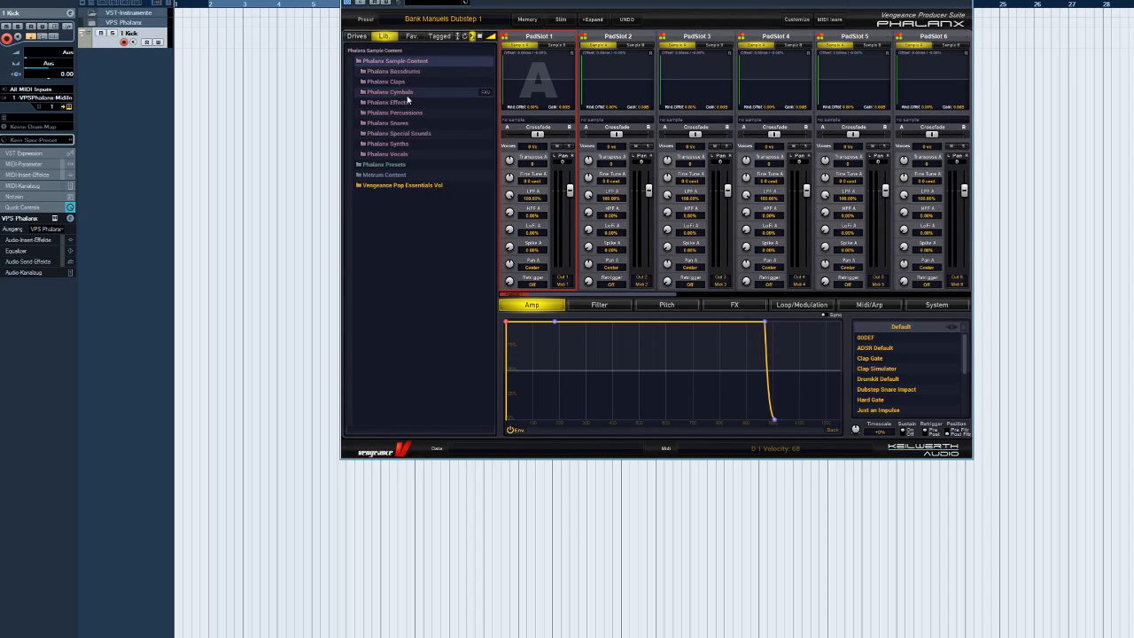
left_click(388, 143)
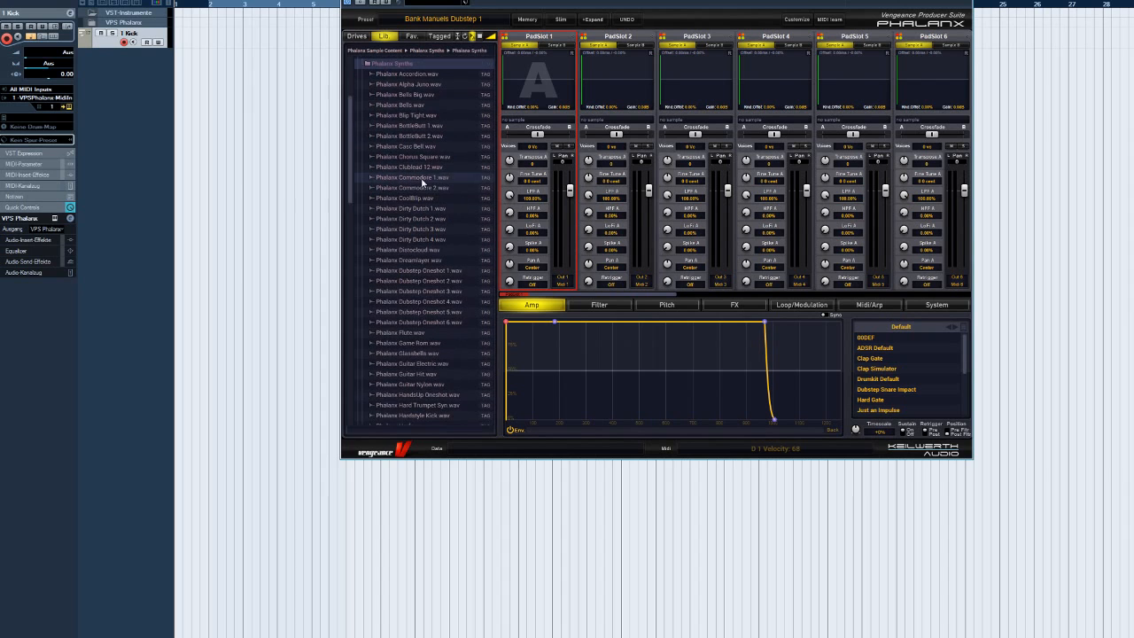
left_click(418, 269)
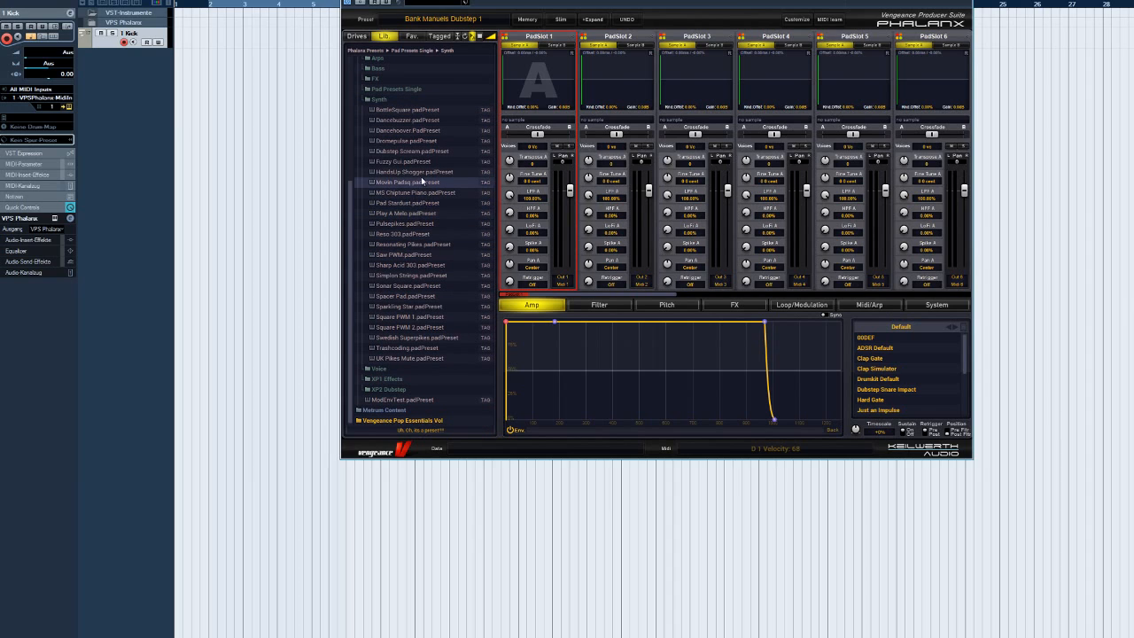
left_click(414, 171)
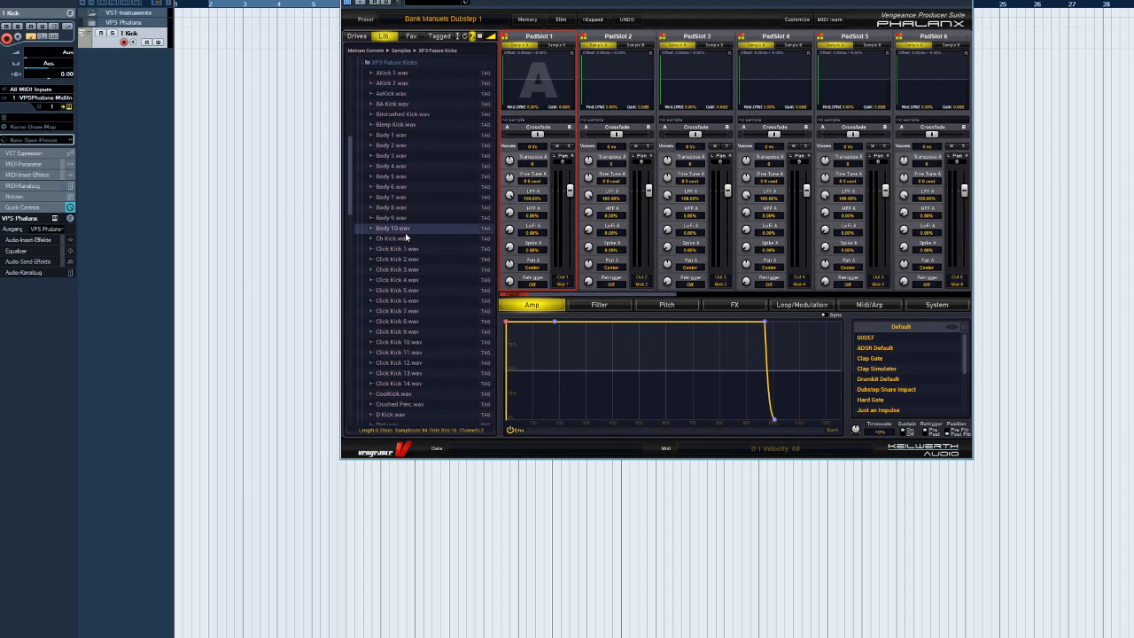
- Return to the top library level and switch to browsing the computer's drives
left_click(396, 321)
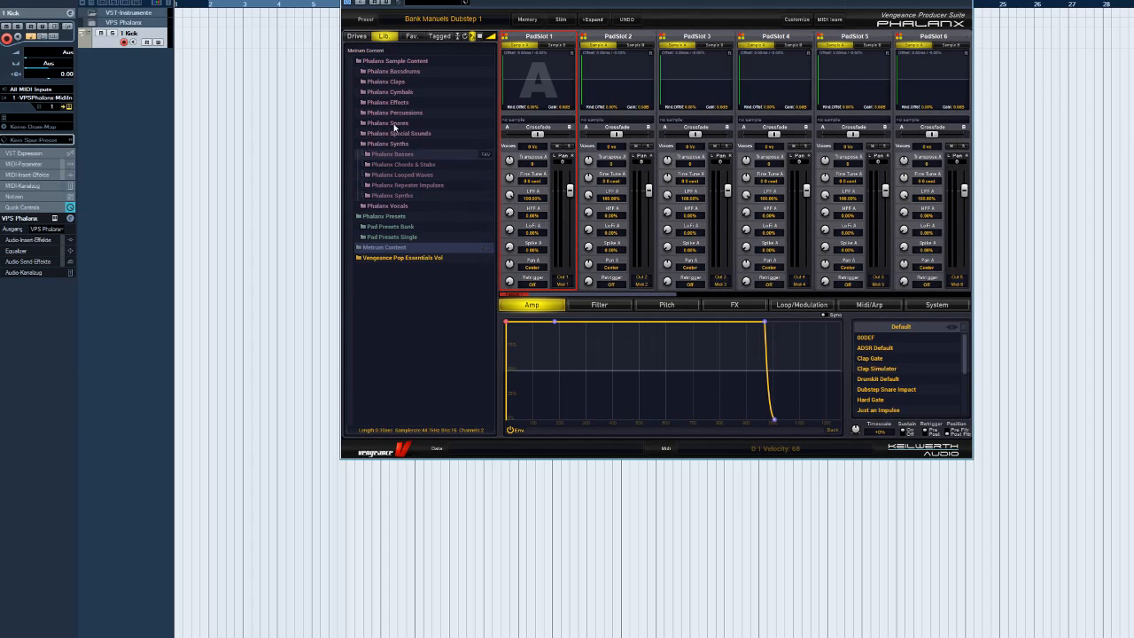
left_click(358, 35)
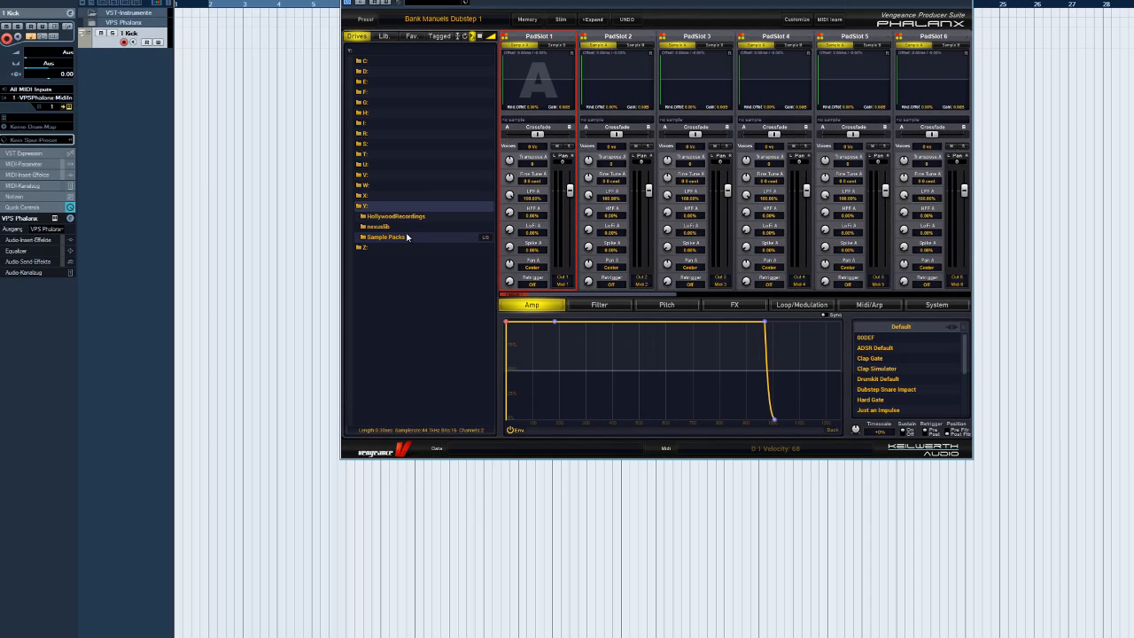
- Add the Vengeance sample packs from the drive's Sample Packs folder to the library
left_click(384, 238)
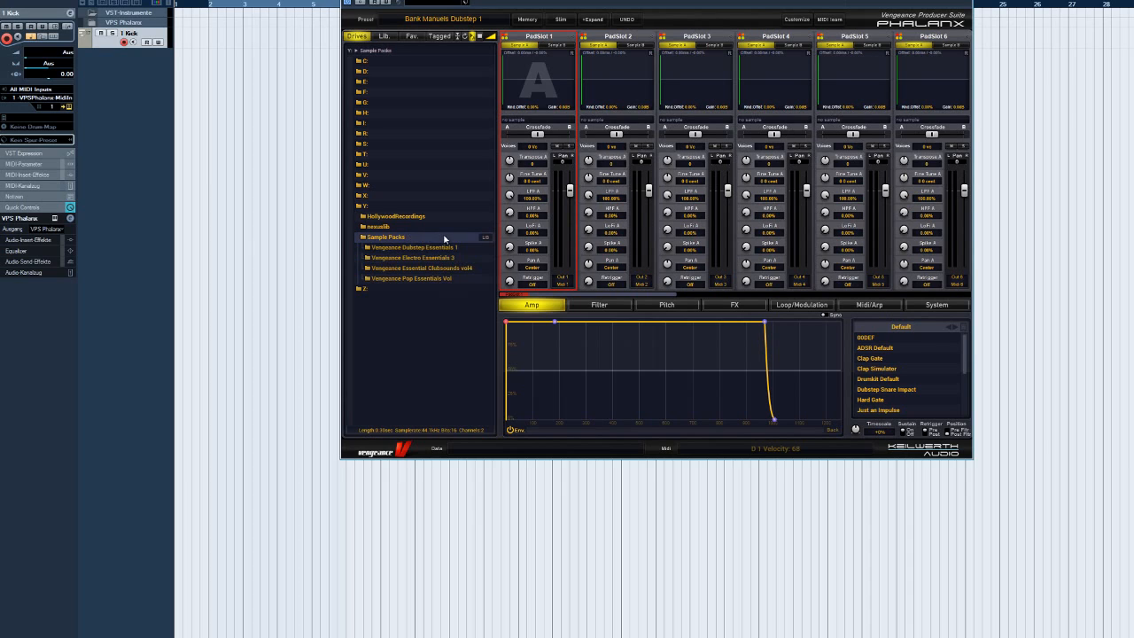
left_click(415, 248)
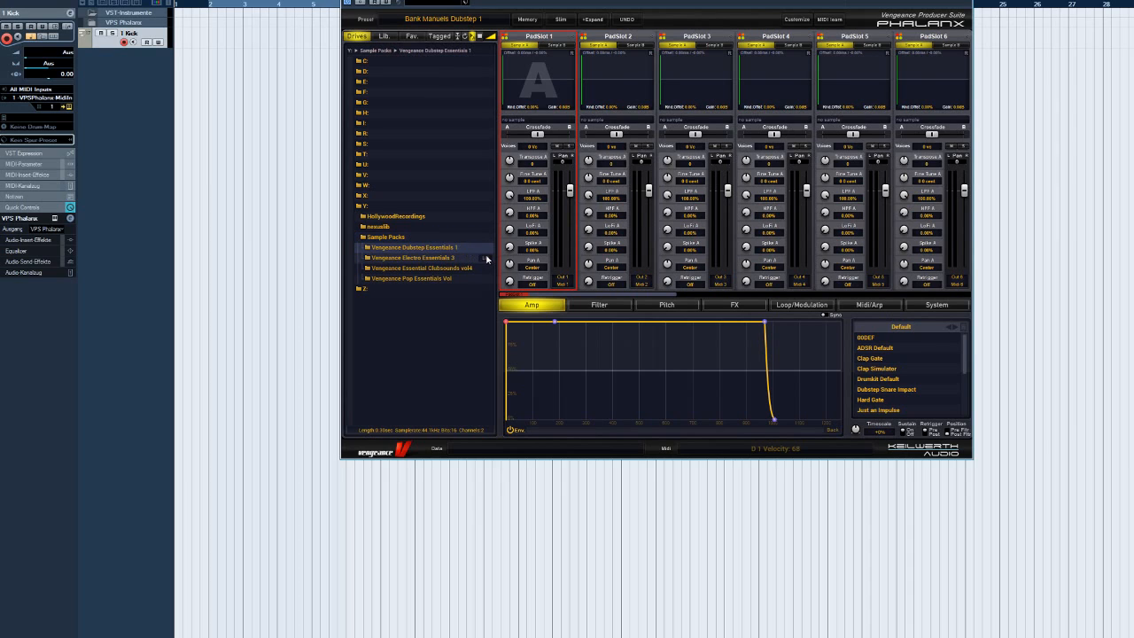
left_click(382, 36)
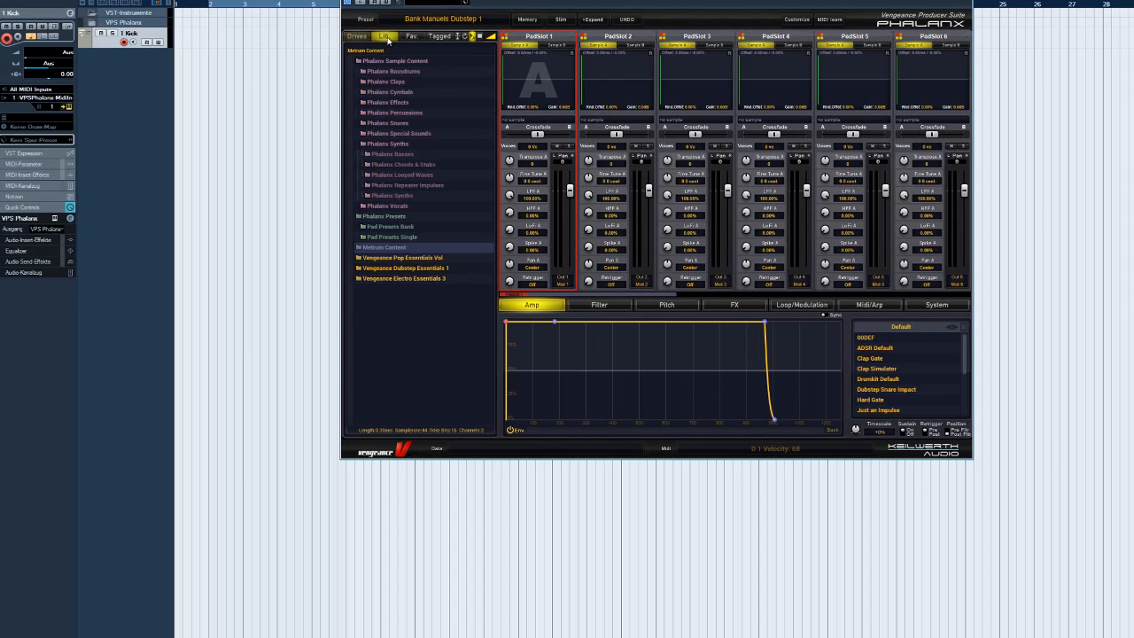
- Expand Vengeance Dubstep Essentials 1 and drill into its VDUB1 Loops folder
left_click(404, 278)
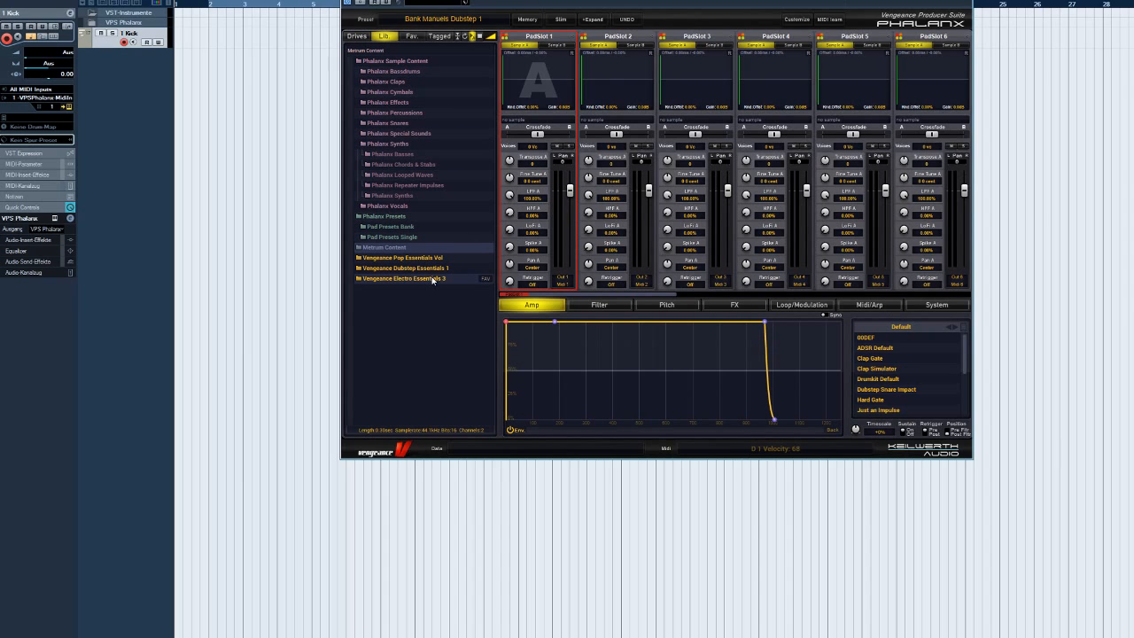
left_click(404, 268)
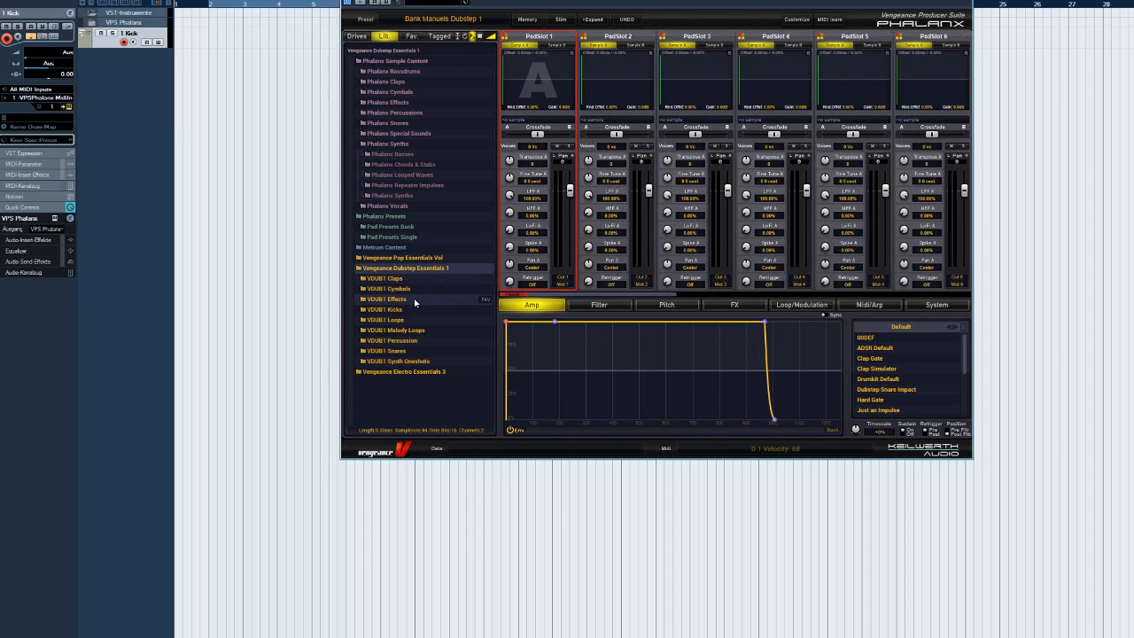
left_click(386, 319)
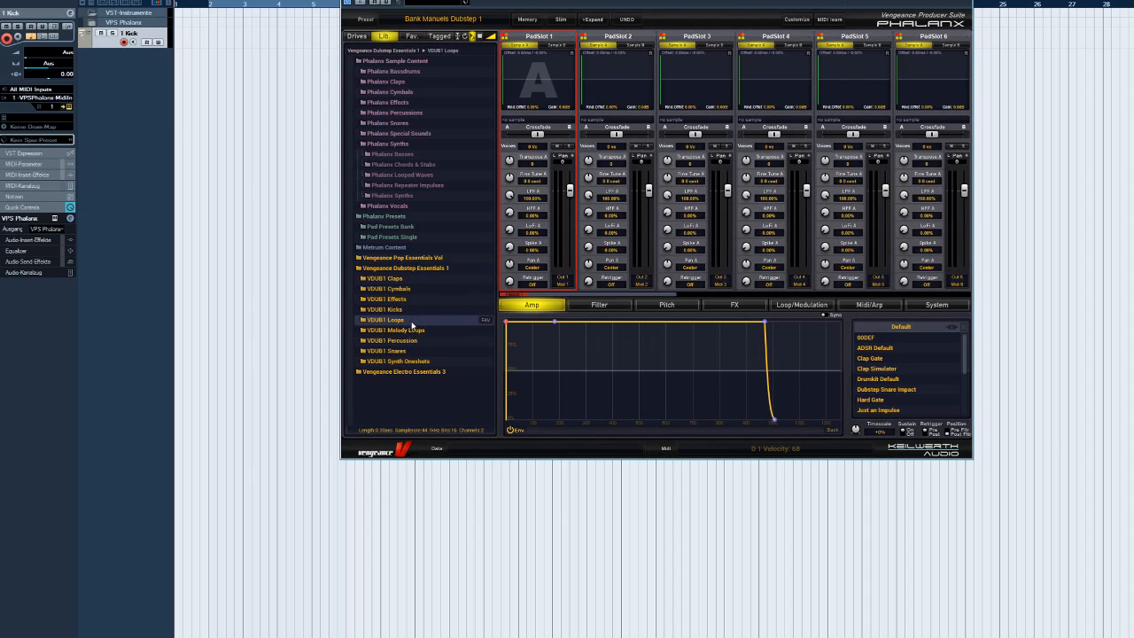
left_click(361, 319)
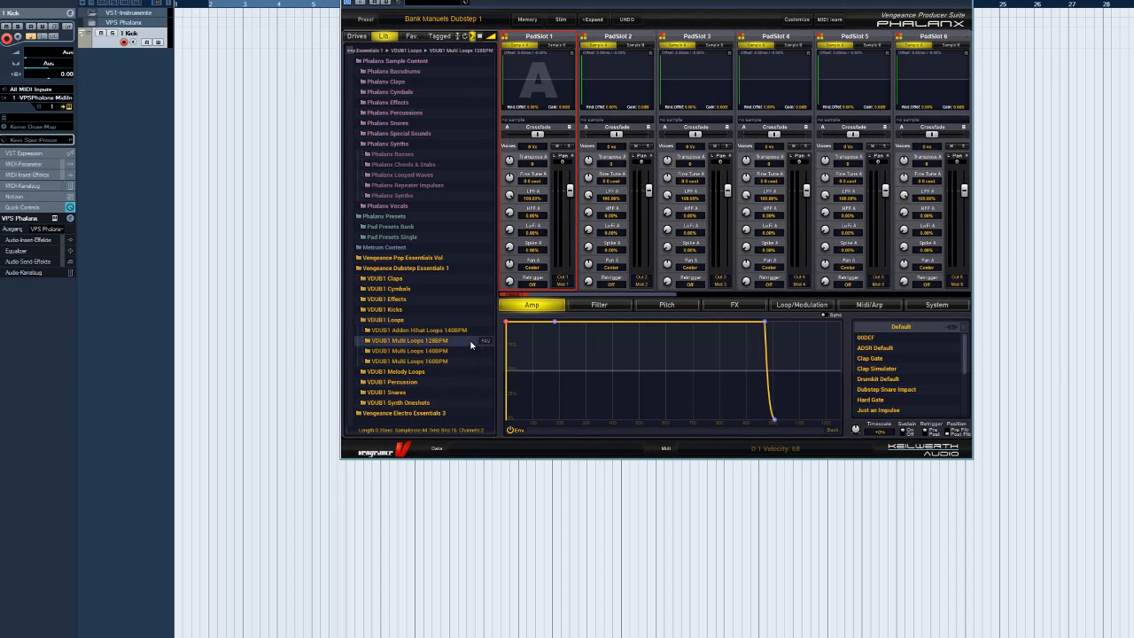
- Star VDUB1 Multi Loops folders as favorites and browse them in the Fav list
double_click(409, 340)
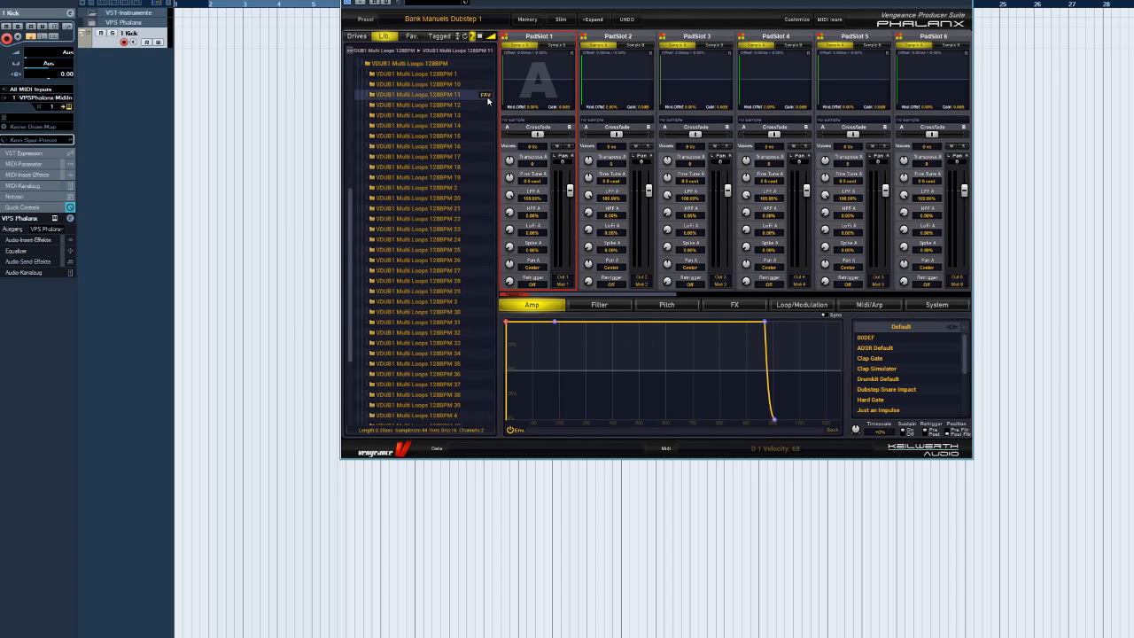
left_click(417, 115)
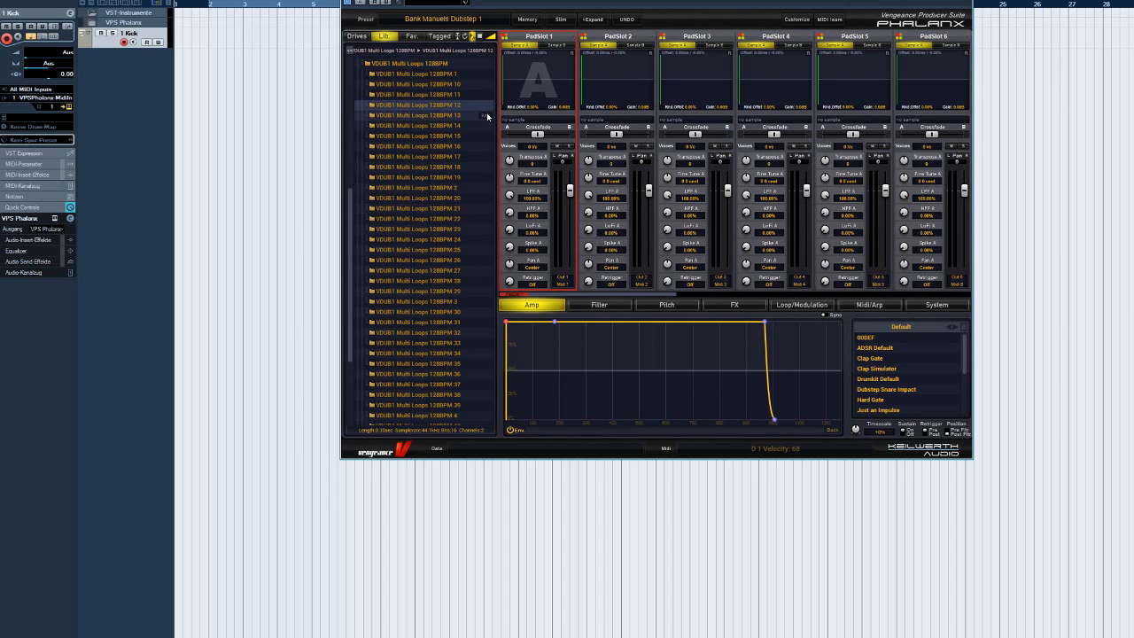
left_click(411, 36)
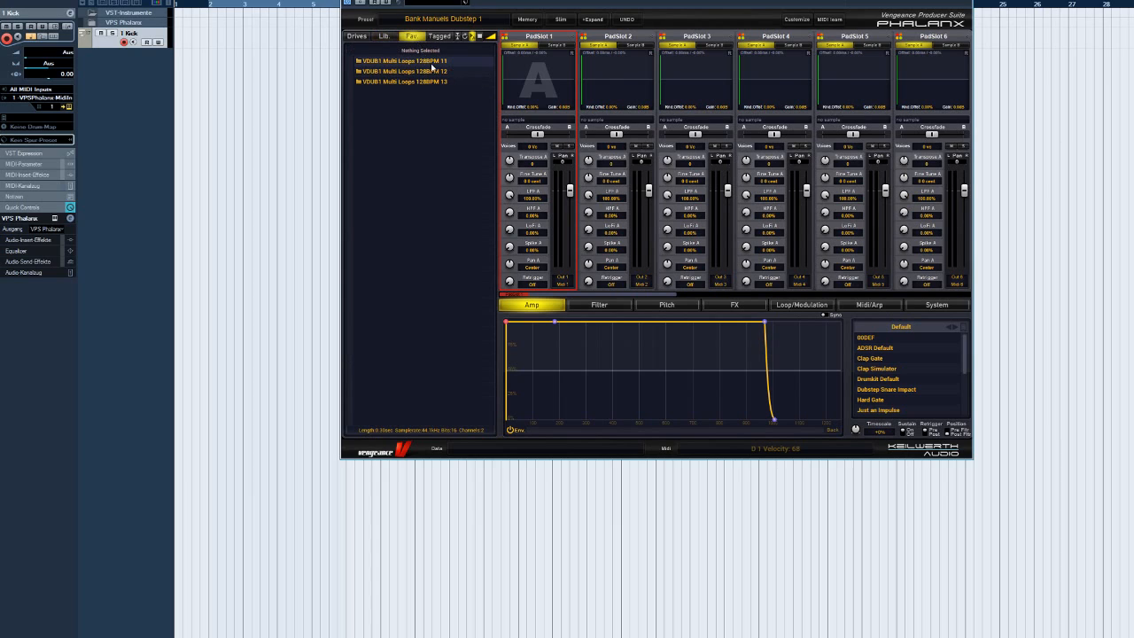
left_click(356, 61)
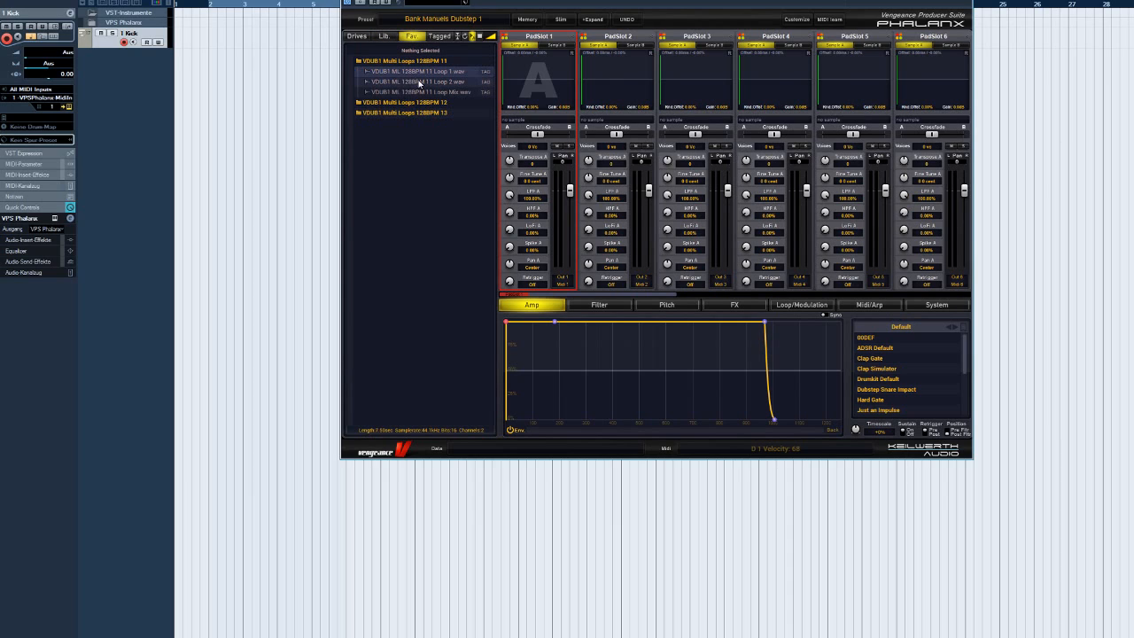
left_click(416, 92)
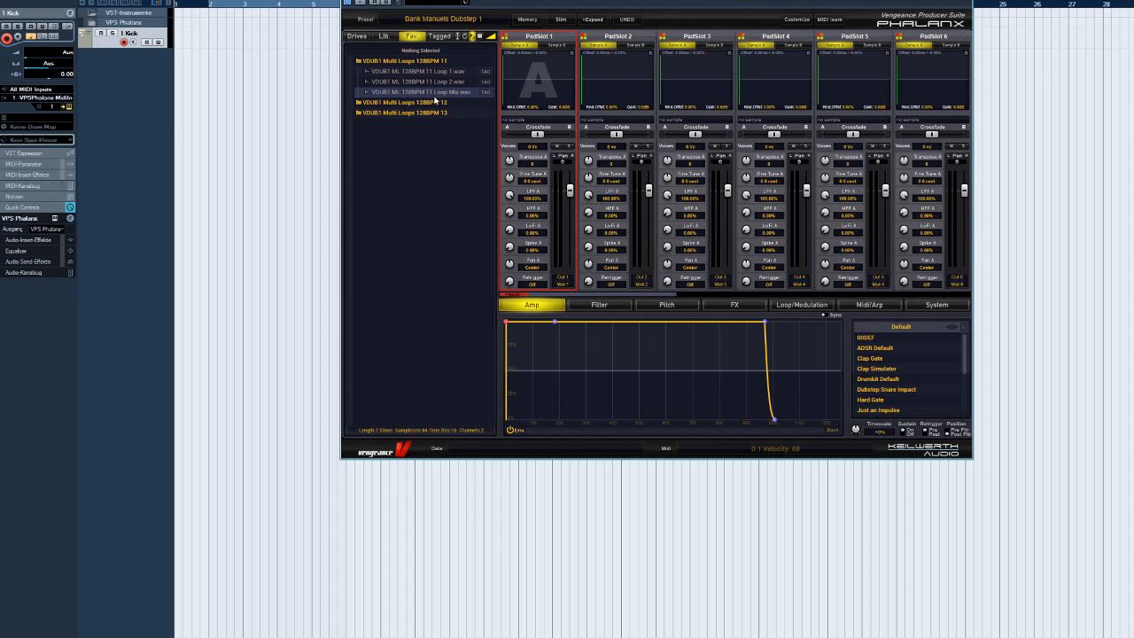
- Remove the multi-loop folders from Favorites, leaving the list empty
right_click(407, 71)
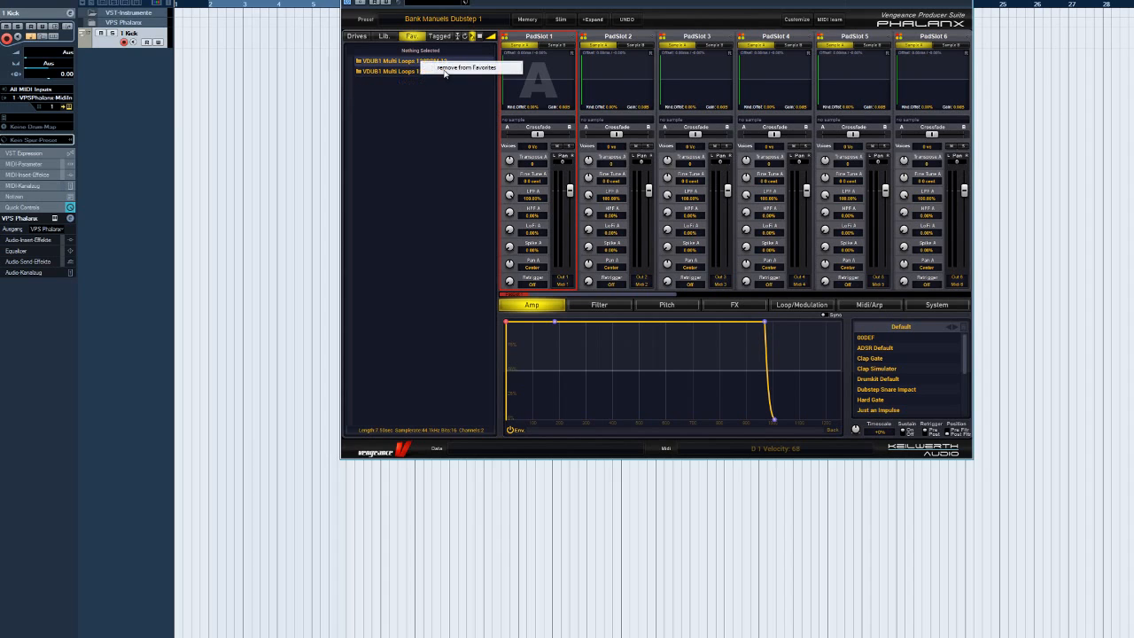
left_click(467, 67)
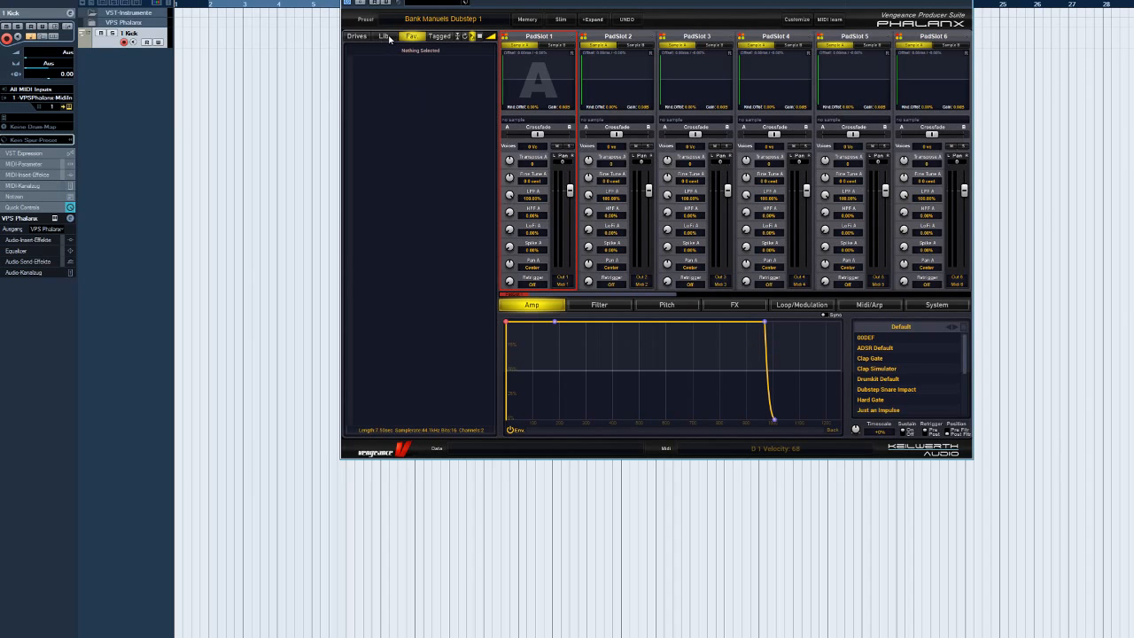
mouse_move(388, 41)
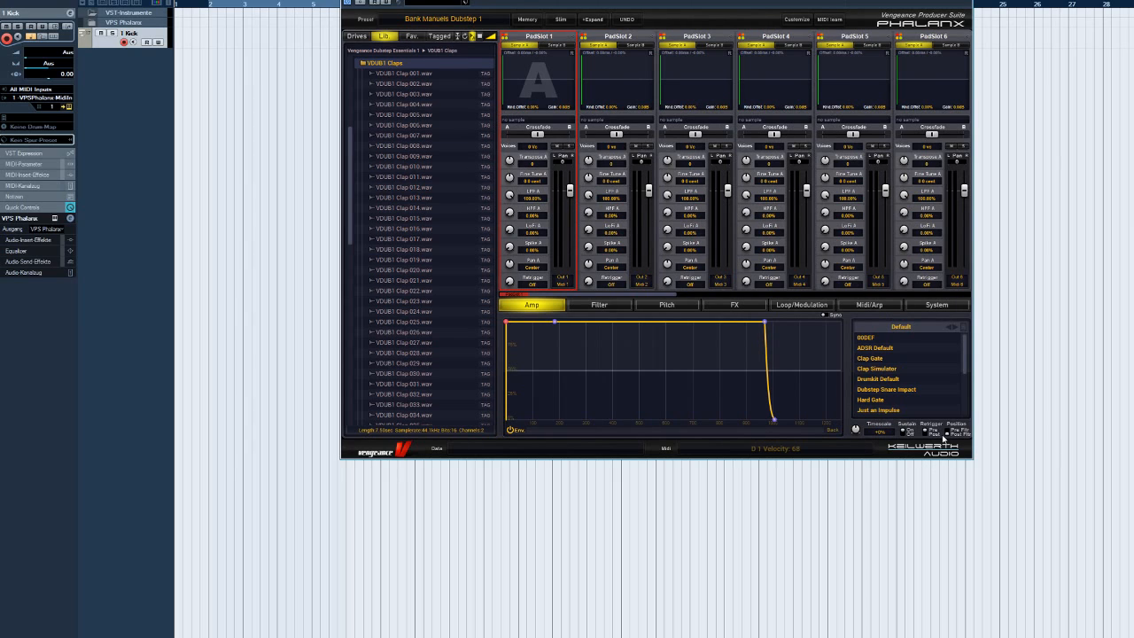
- Tag several VDUB1 clap samples so they gather under Tagged Files
left_click(408, 135)
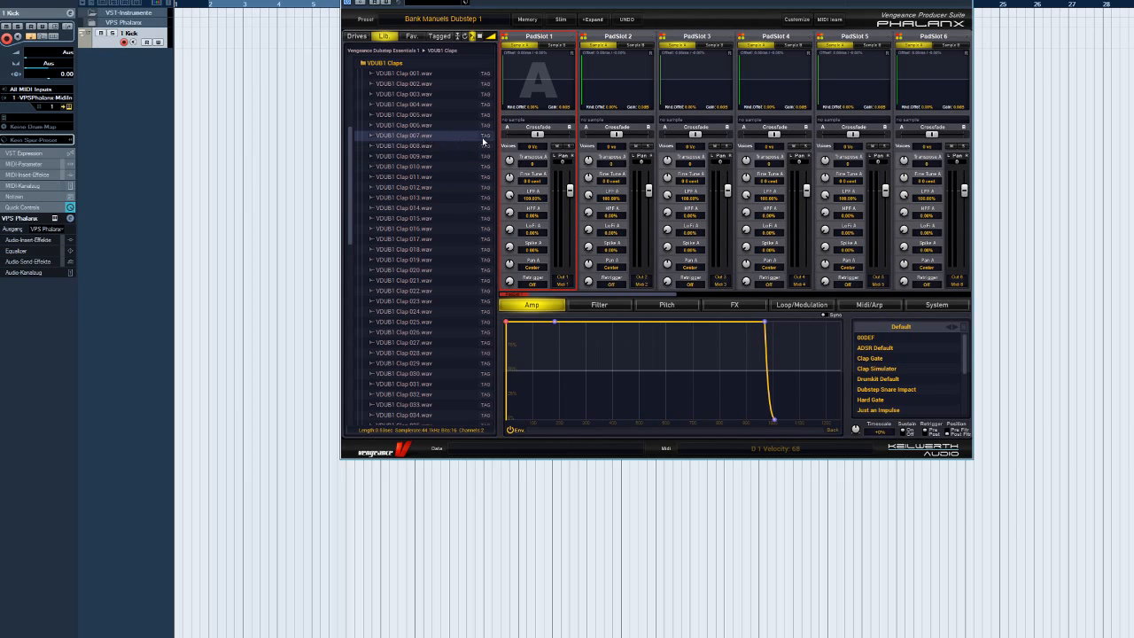
left_click(404, 167)
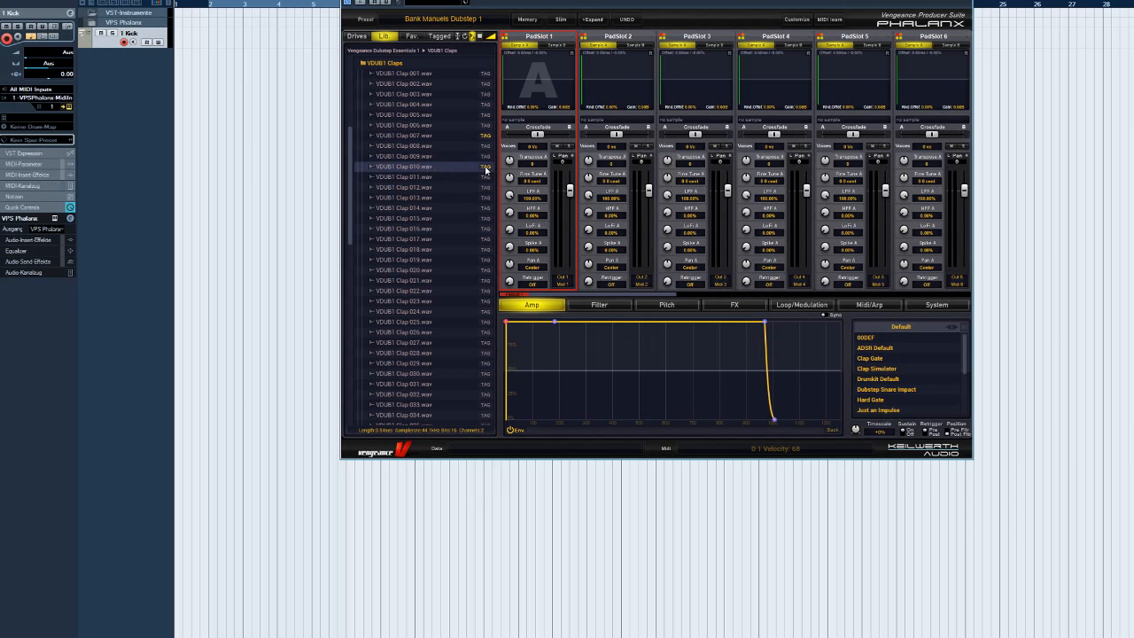
left_click(416, 188)
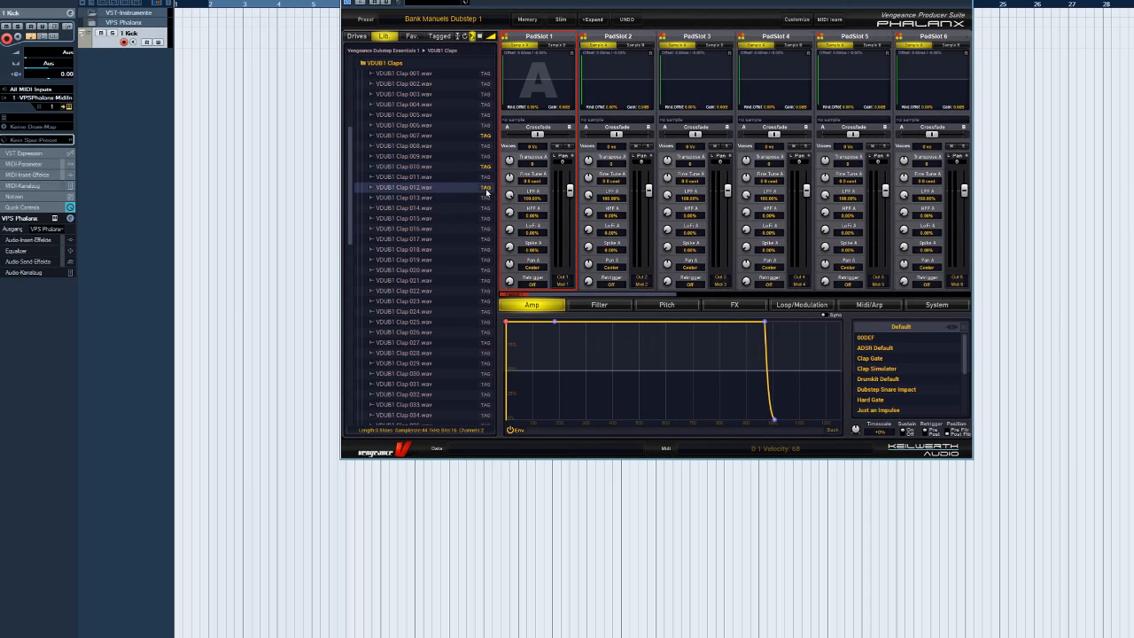
left_click(404, 250)
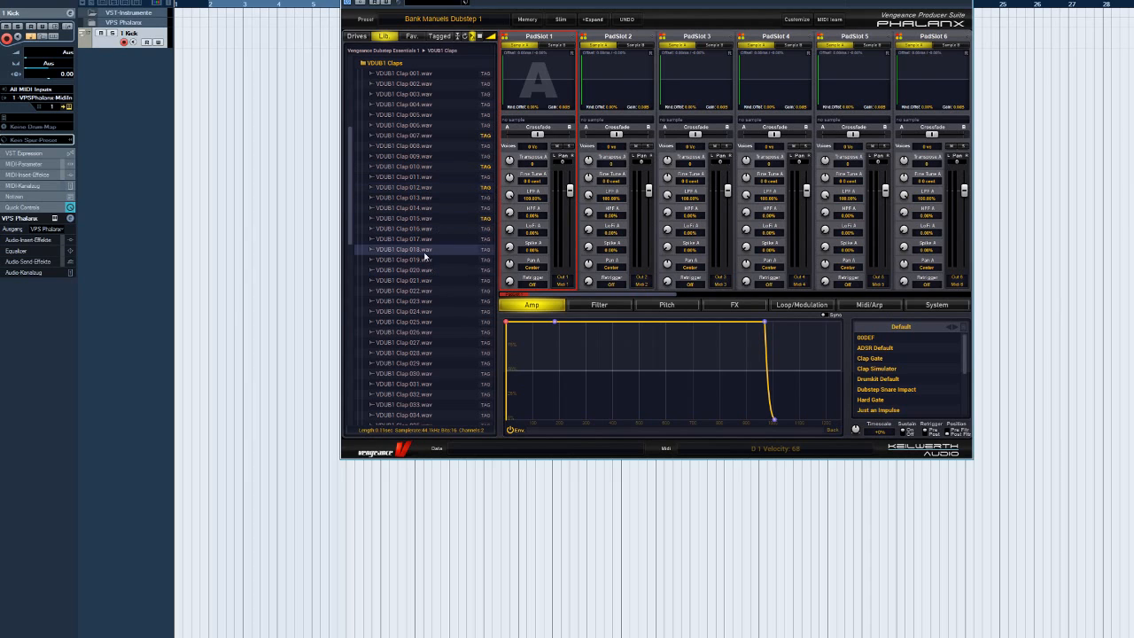
left_click(417, 269)
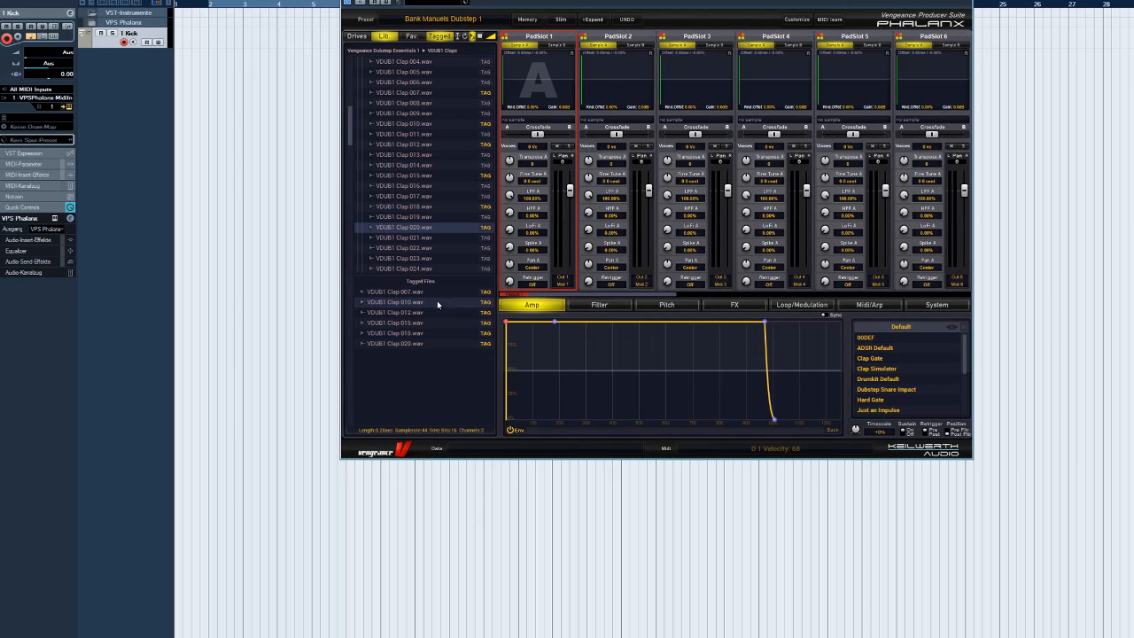
- Load a tagged clap into Partition 1, then clear all tags and return to the library tree
left_click(411, 322)
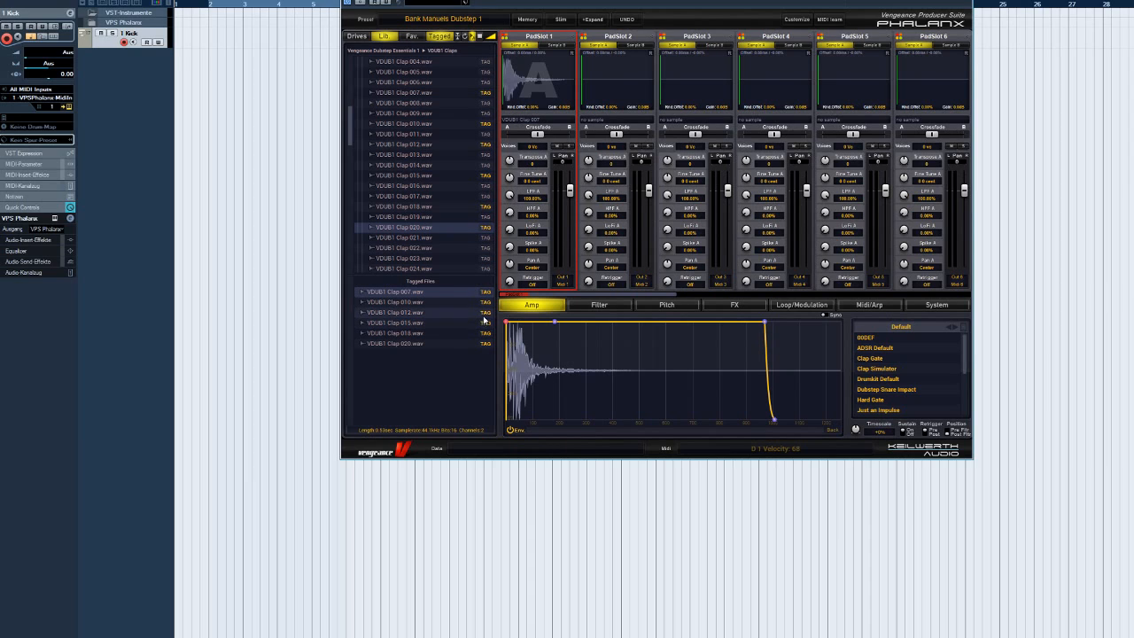
left_click(393, 344)
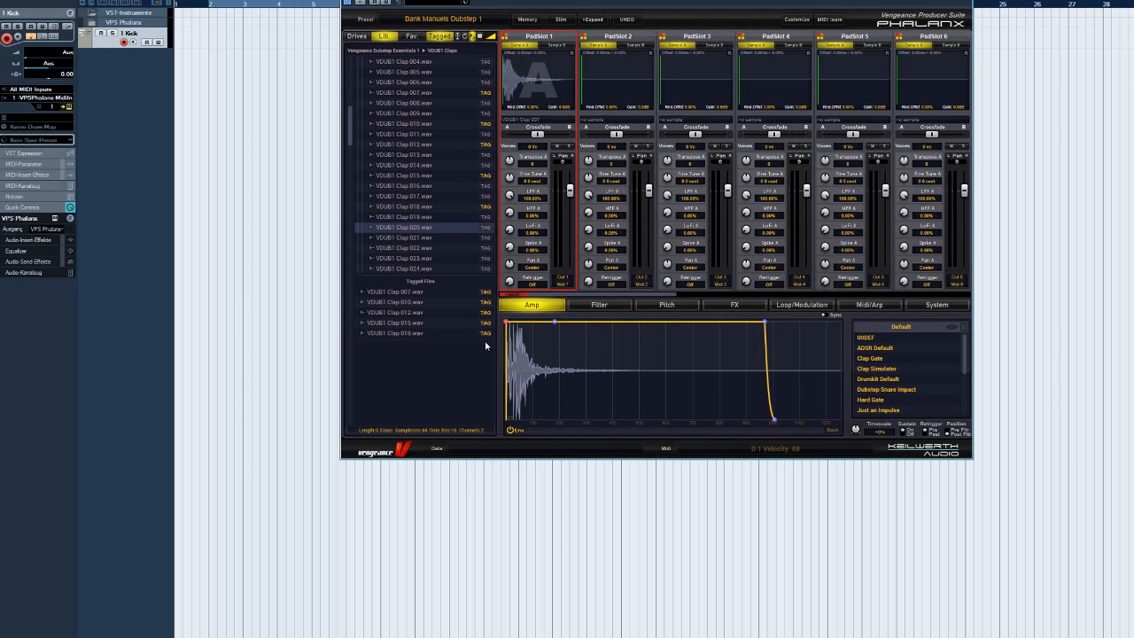
left_click(393, 333)
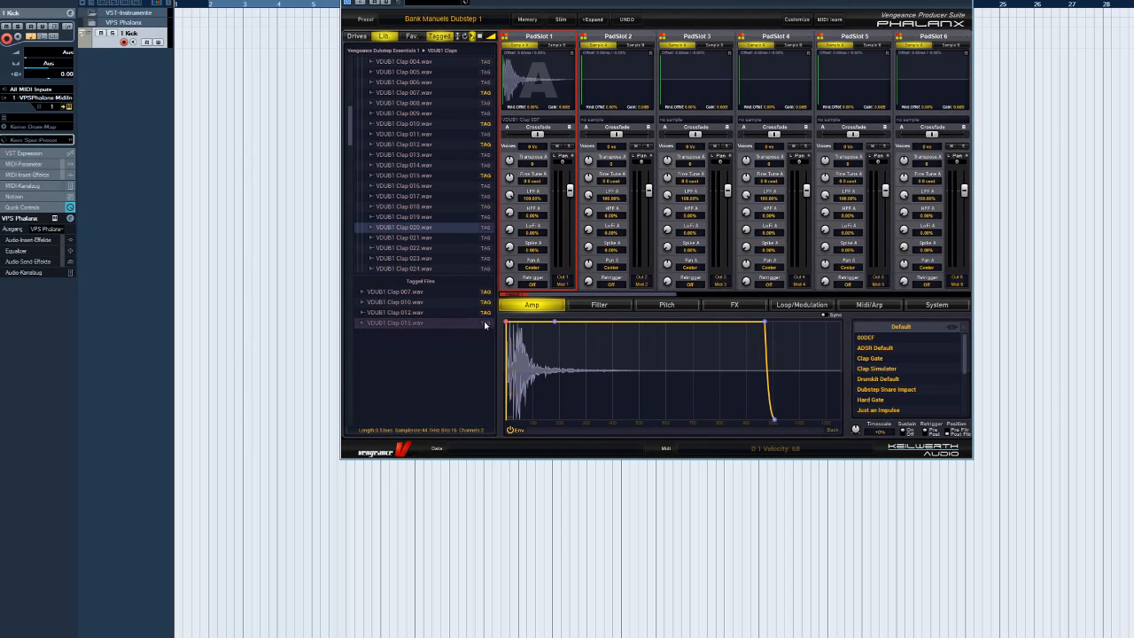
mouse_move(485, 347)
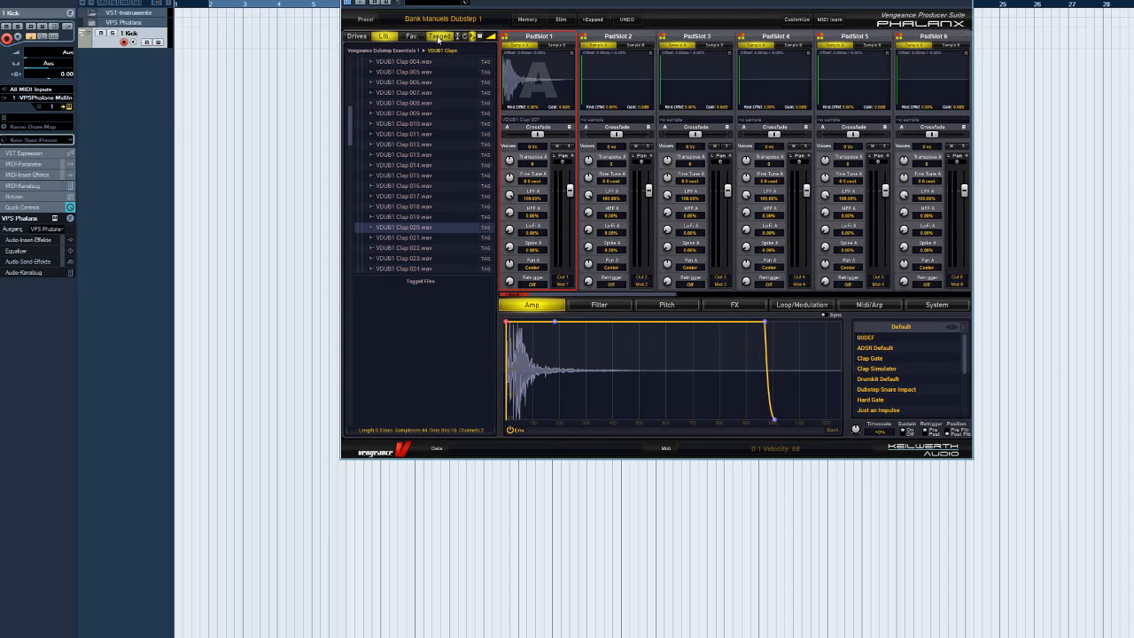
left_click(382, 36)
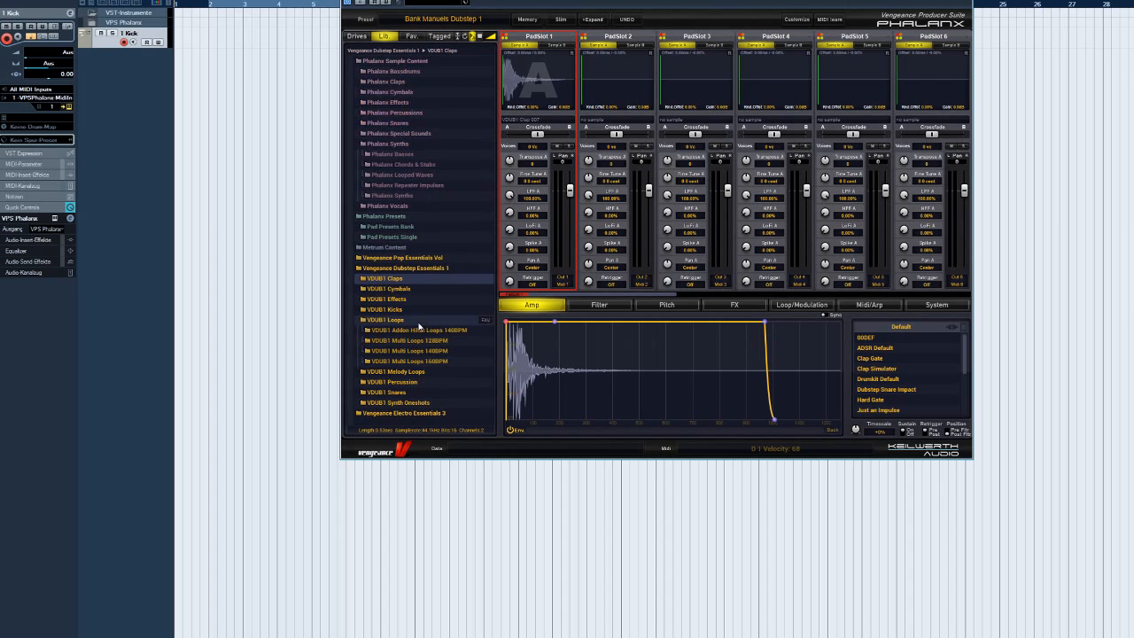
- Open a VDUB1 Loops subfolder, then collapse back to the top library level
double_click(408, 340)
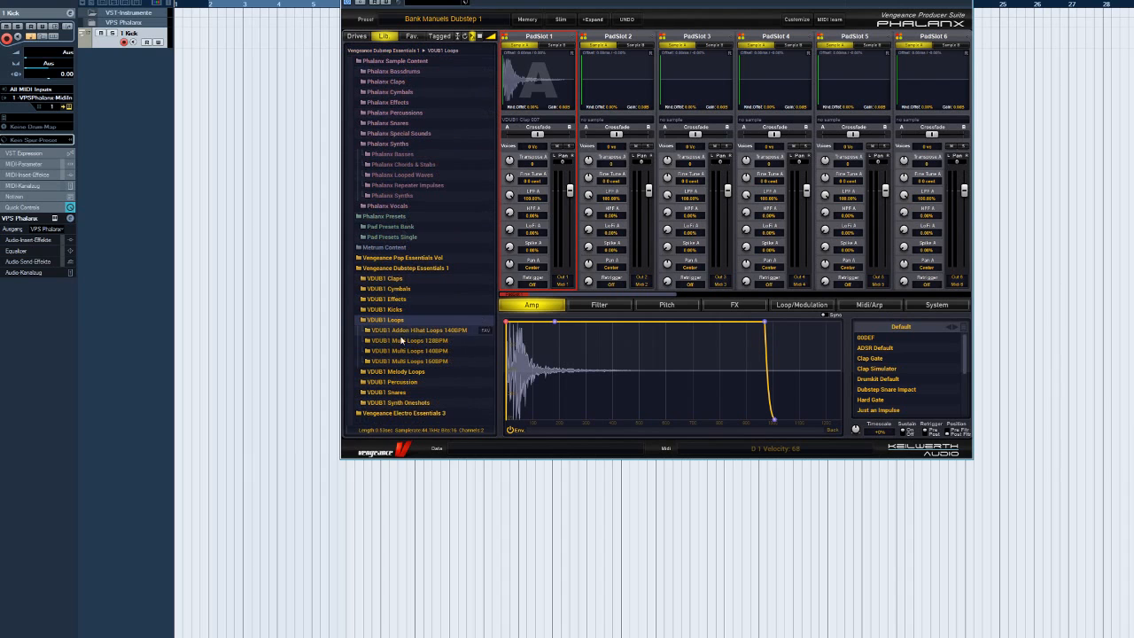
left_click(384, 318)
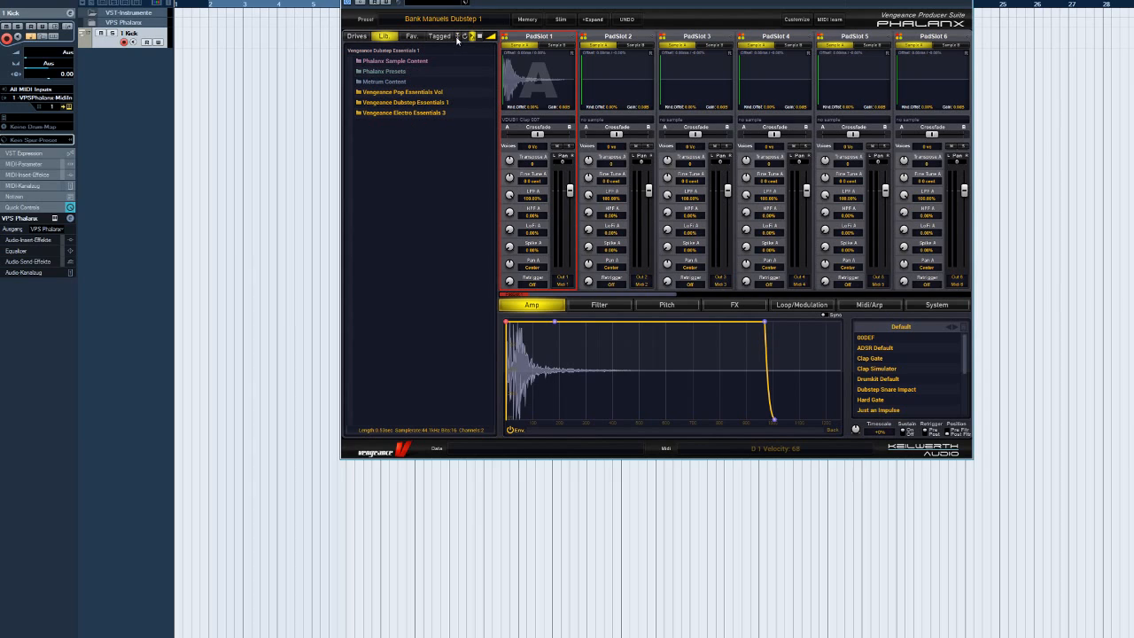
mouse_move(492, 155)
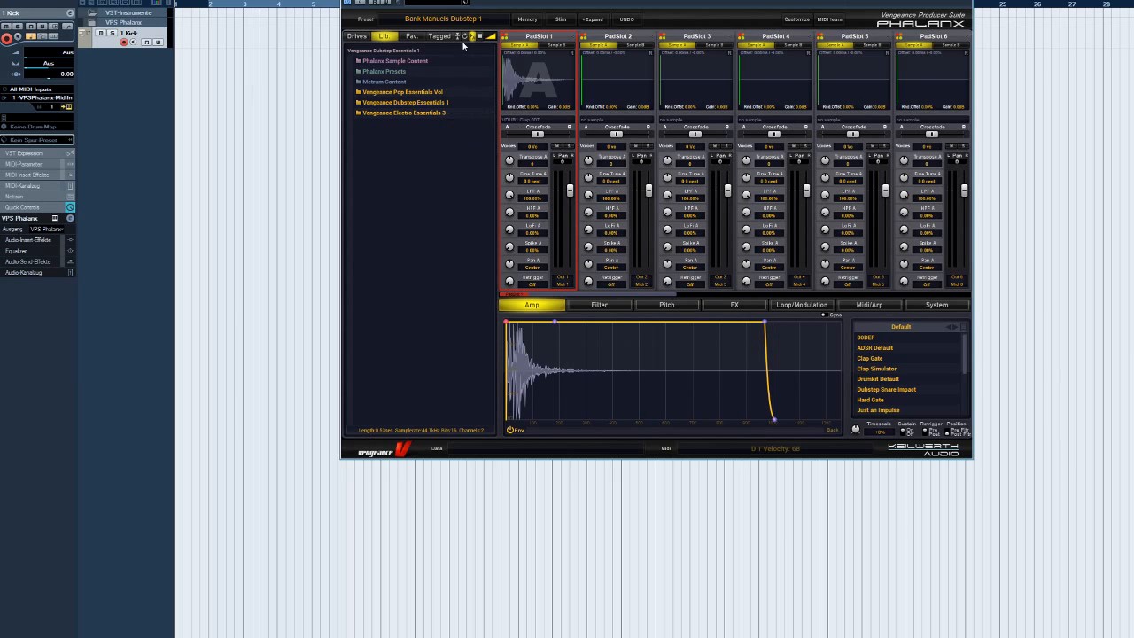
mouse_move(450, 69)
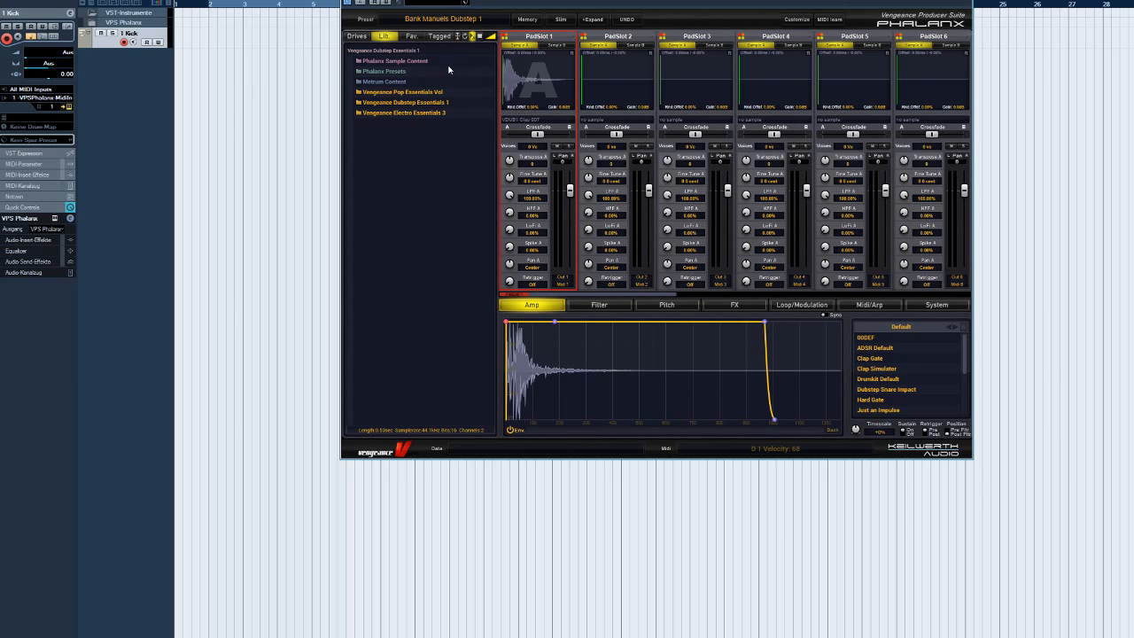
- Open the Vengeance Pop Essentials bassdrums folder to list its wav files
left_click(403, 92)
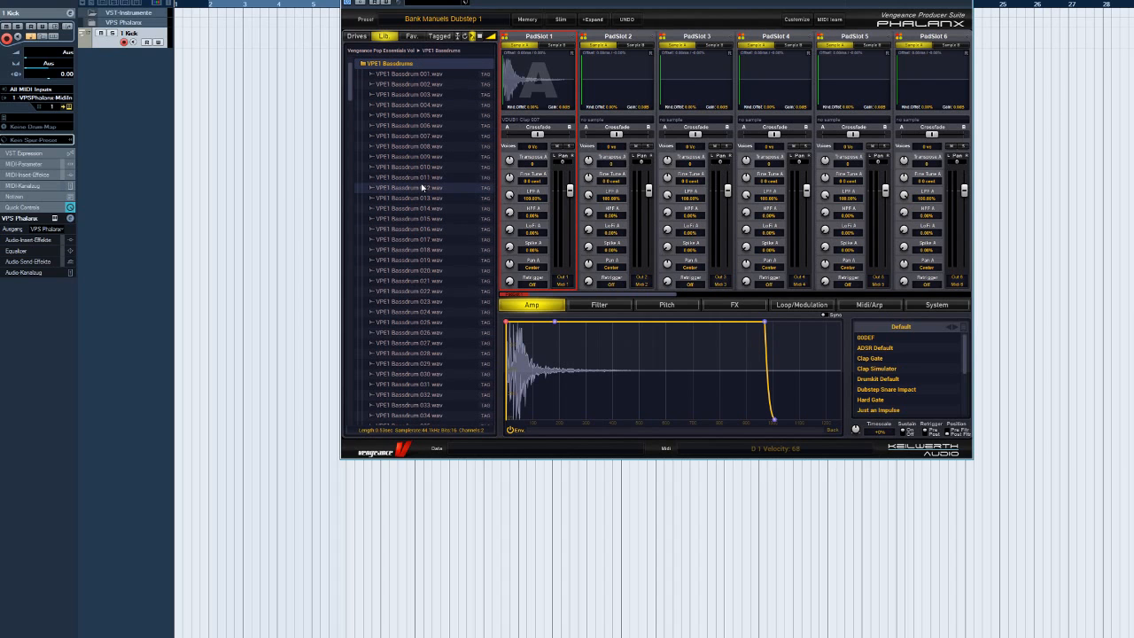
mouse_move(434, 156)
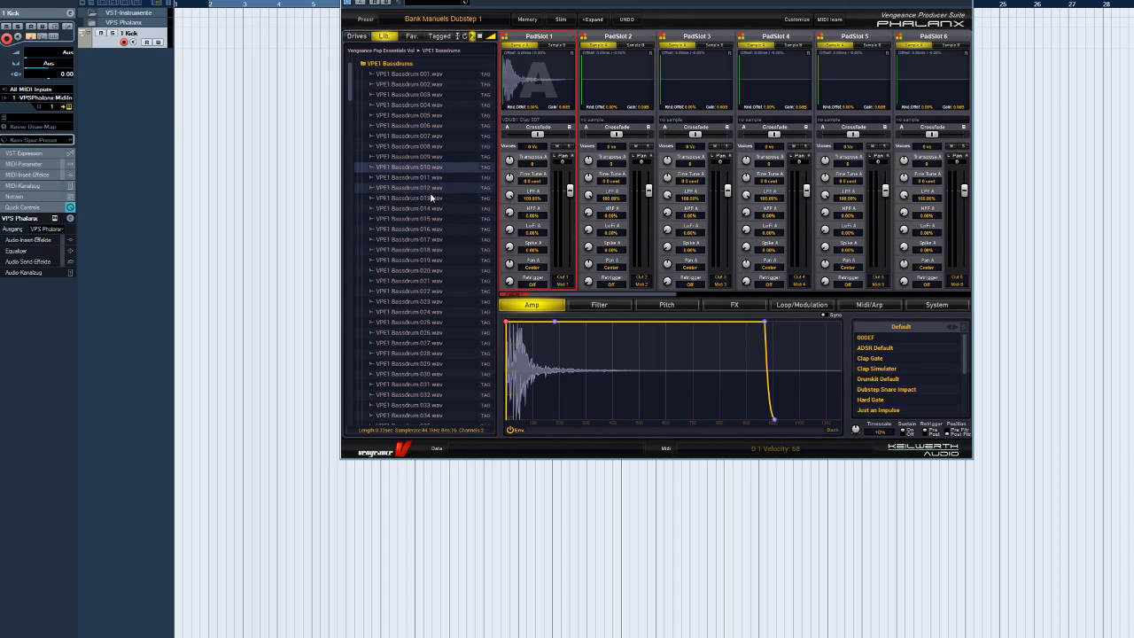
left_click(408, 198)
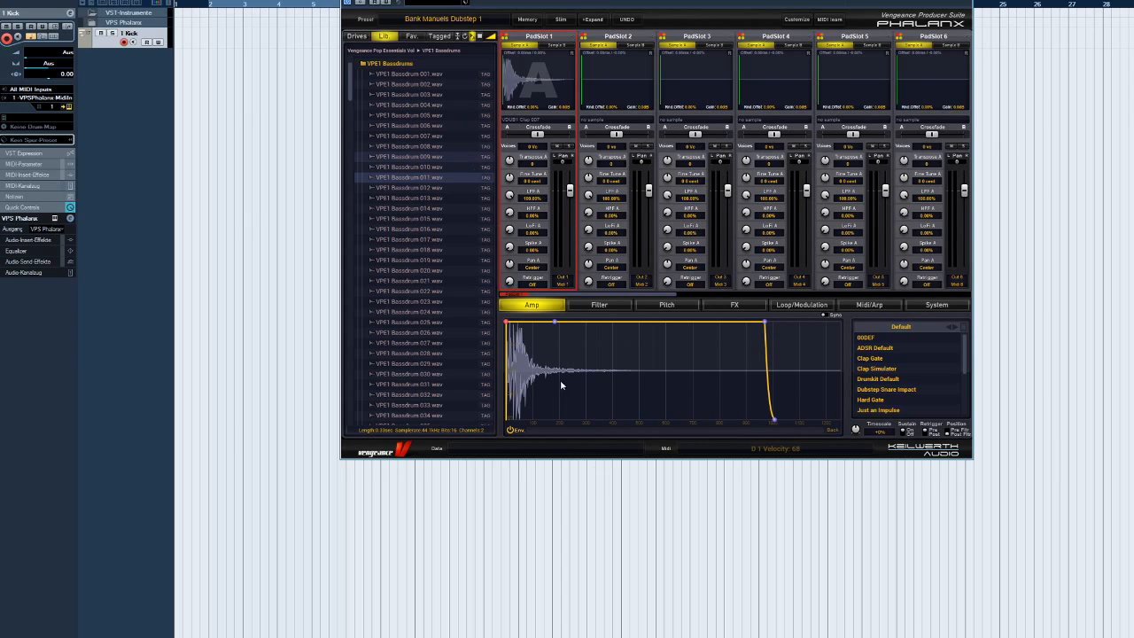
mouse_move(619, 485)
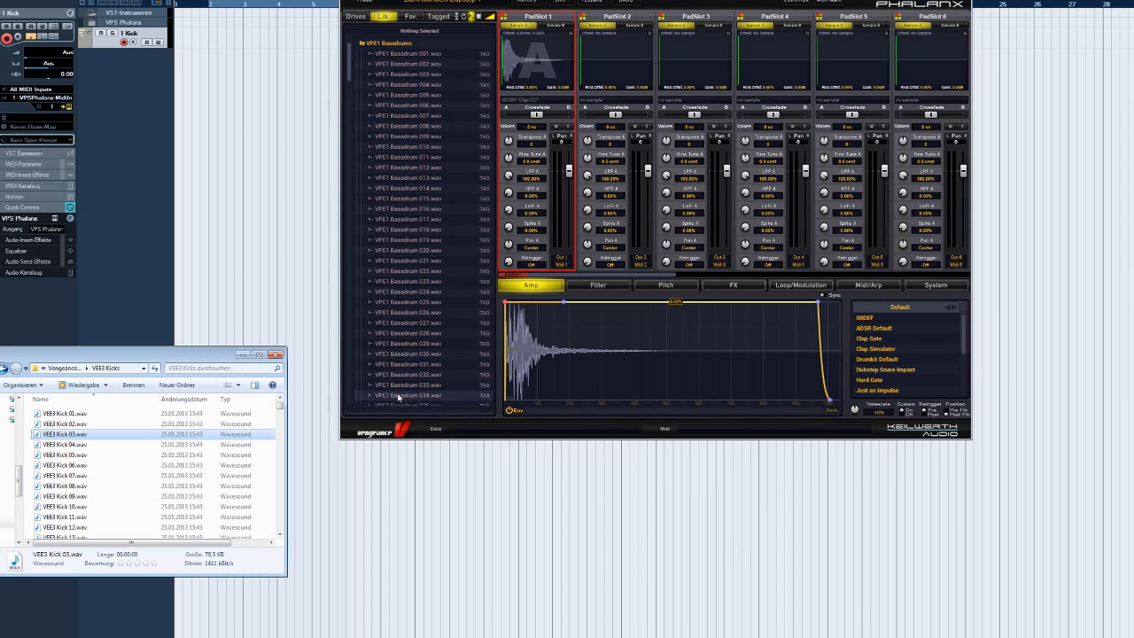
- Pick a VEE kick .wav in the Windows Explorer folder beside the sampler
left_click(63, 453)
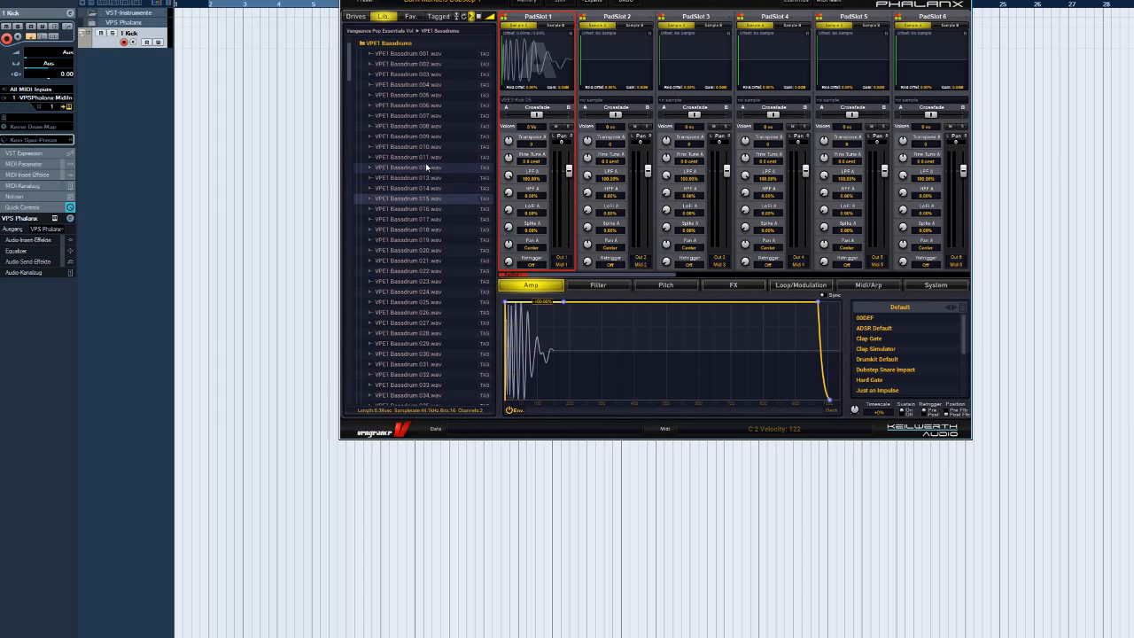
- Go up to the Pop Essentials folders and open the Closed Hihats sample folder
left_click(407, 241)
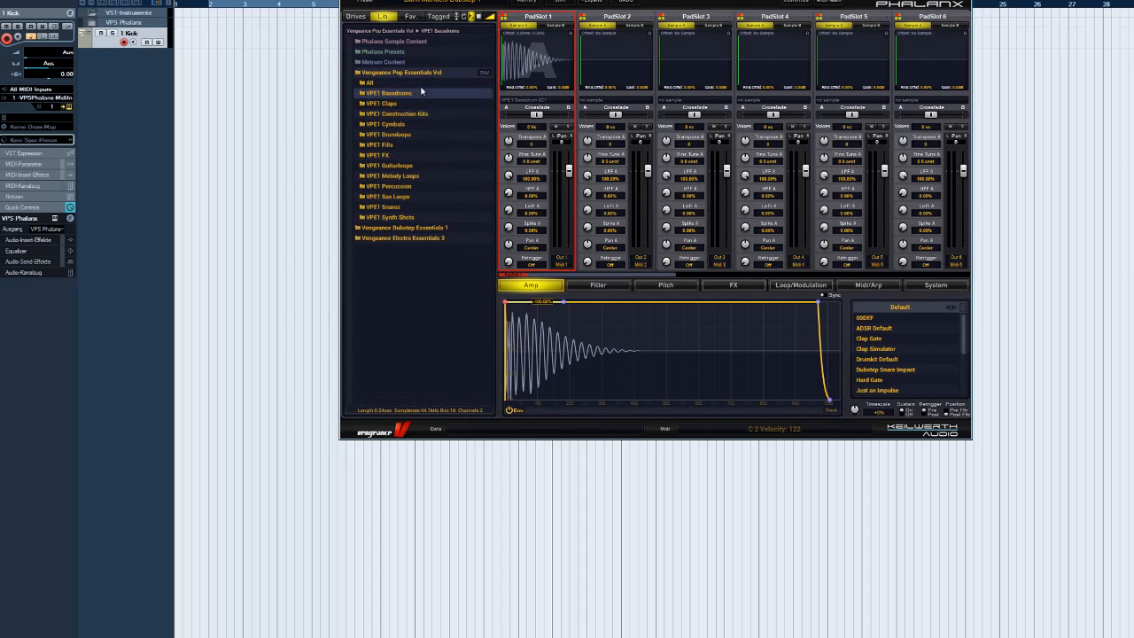
double_click(393, 71)
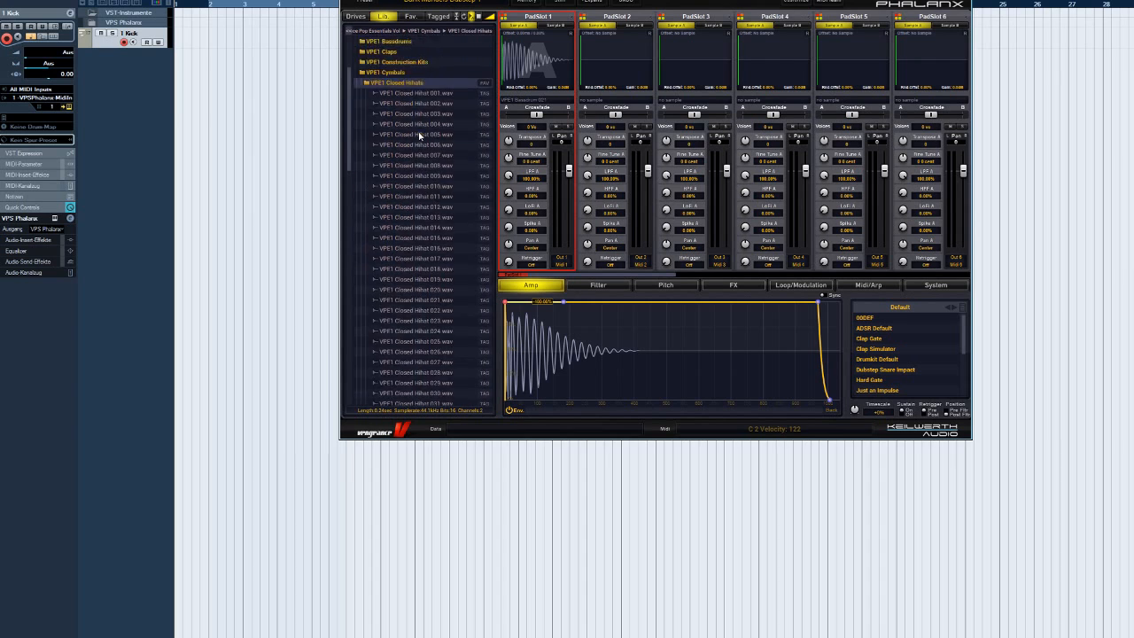